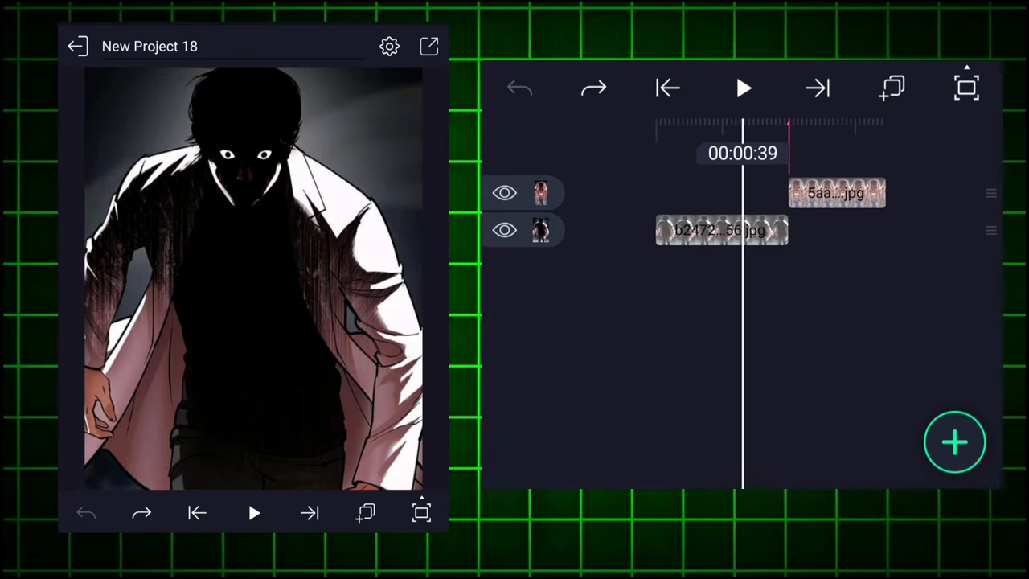
# Step: Add a rounded rectangle shape layer above the images and fill it white
pyautogui.click(836, 193)
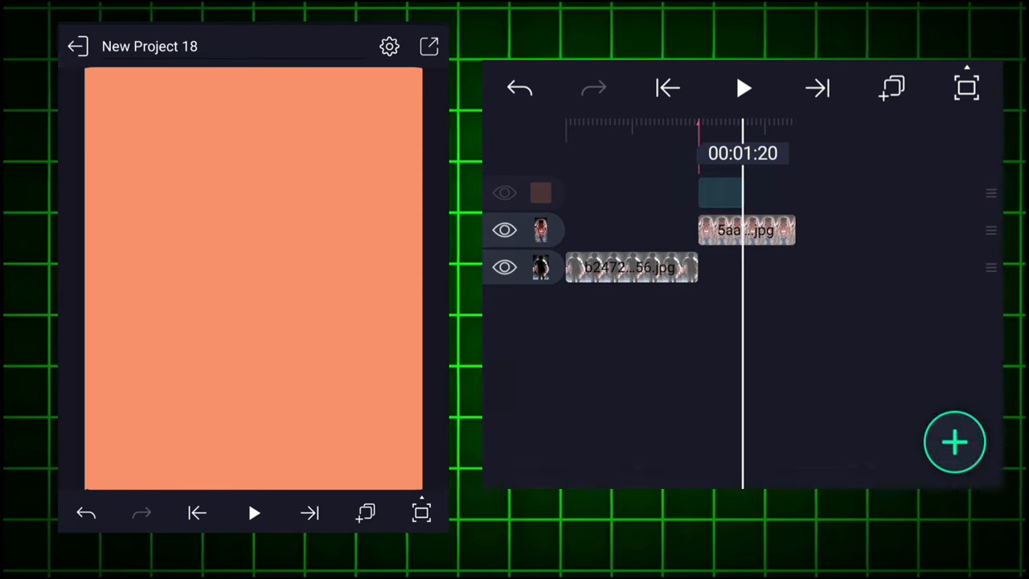
pyautogui.click(720, 193)
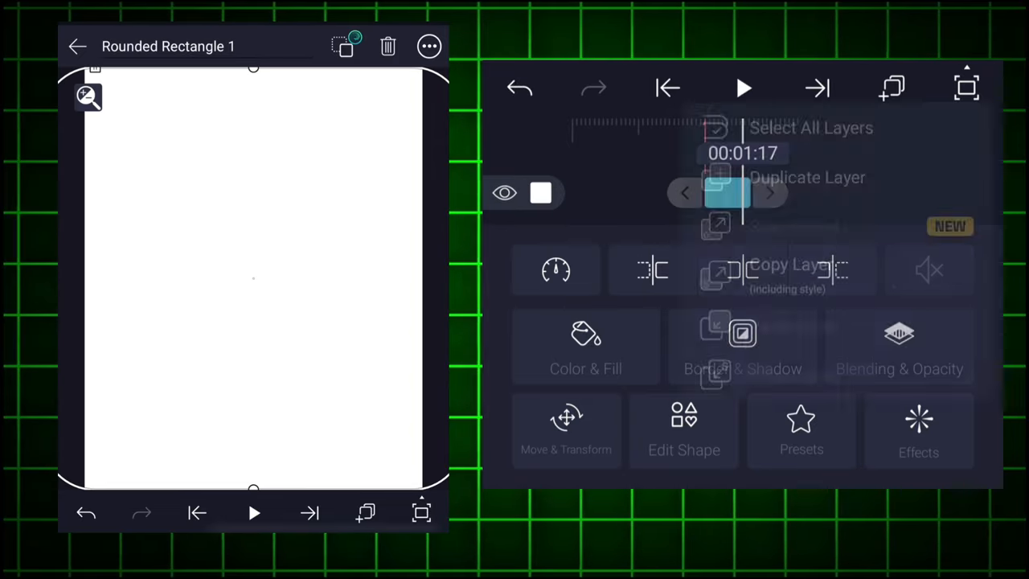
# Step: Duplicate the rectangle layer and give the copy Copy Background and Directional Blur effects
pyautogui.click(803, 183)
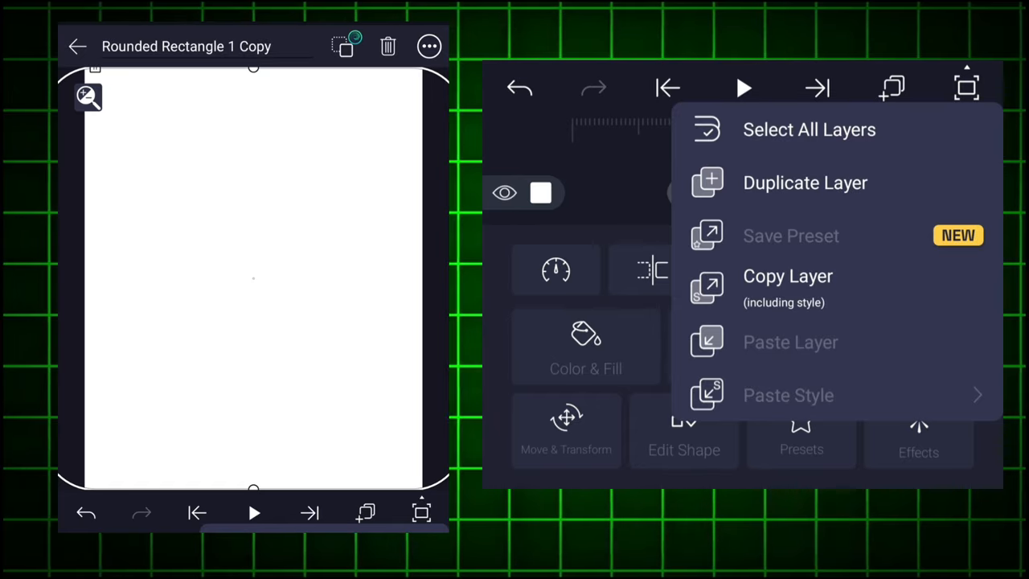
pyautogui.click(918, 442)
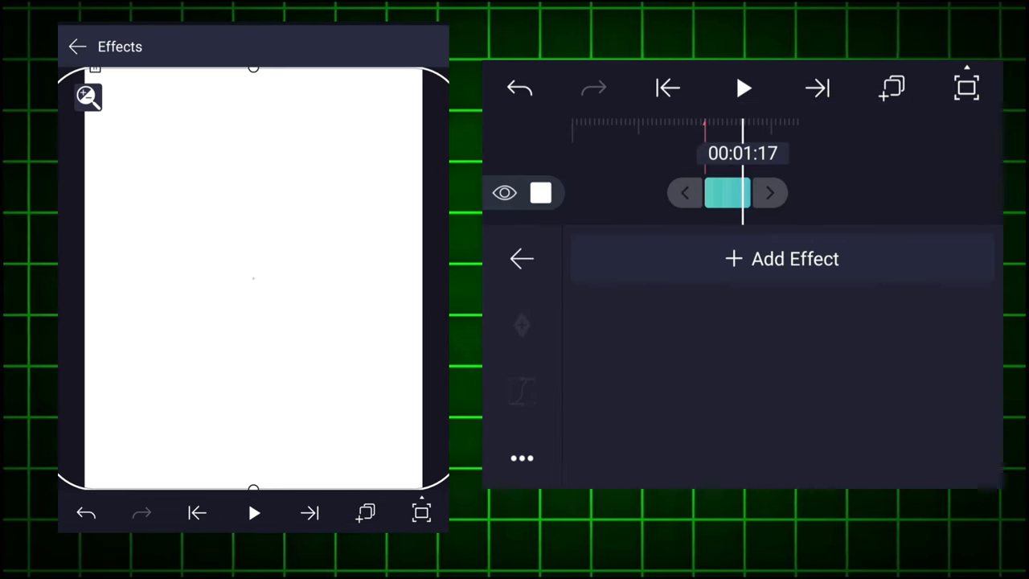
pyautogui.click(780, 257)
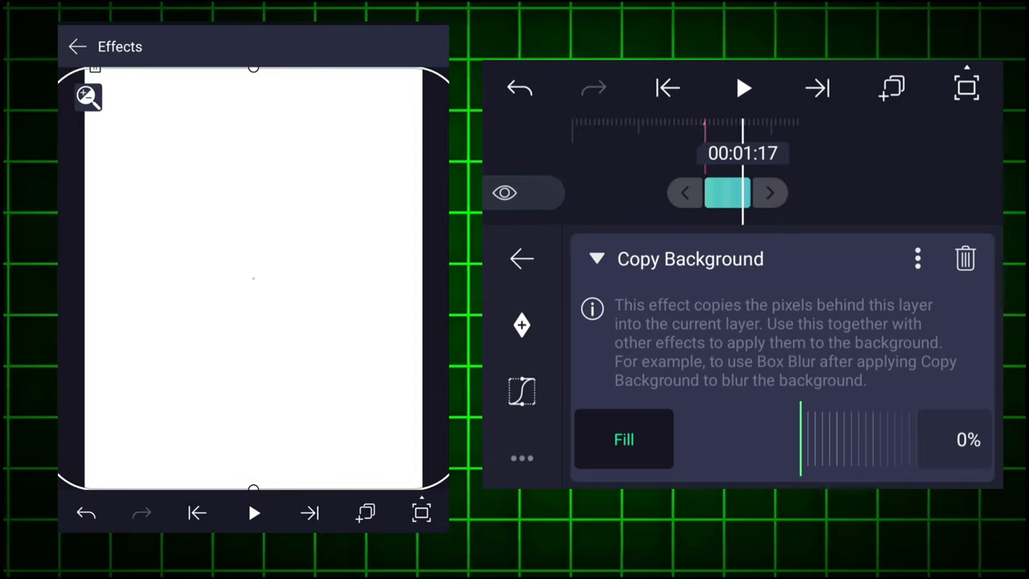
pyautogui.click(596, 257)
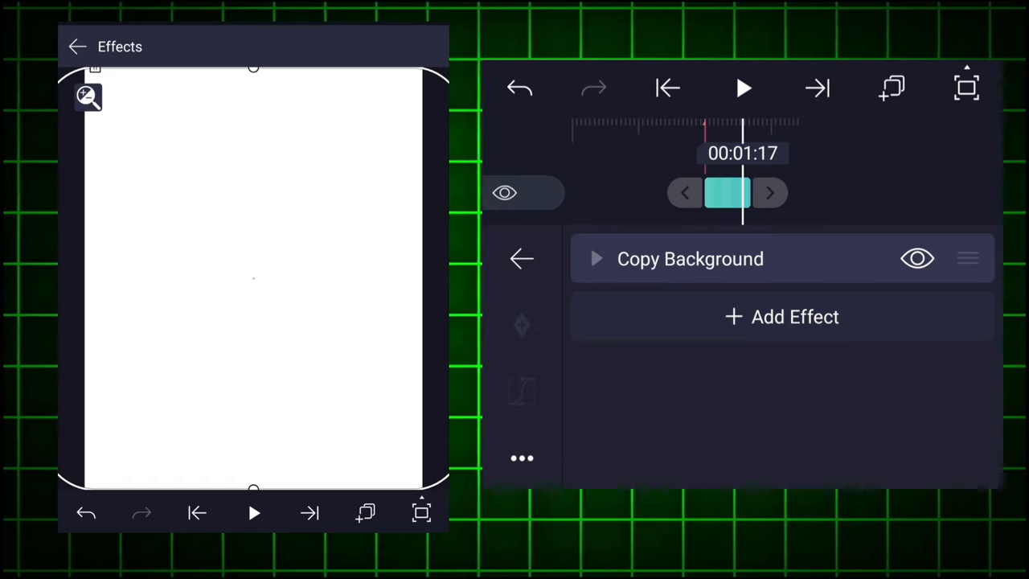
pyautogui.click(781, 315)
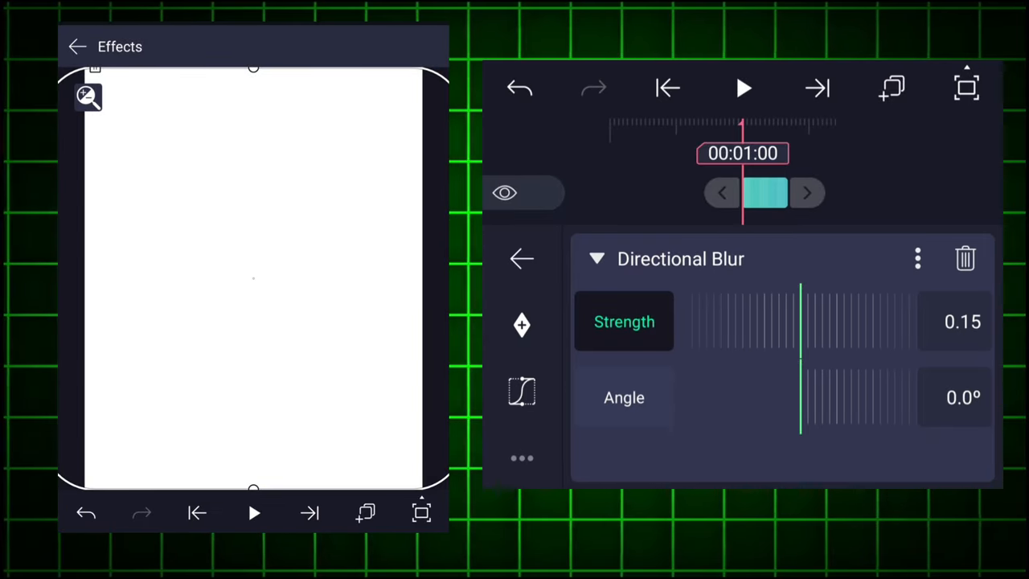
# Step: Keyframe blur Strength 0 at 1:00, 0.06 at 1:10 and back to 0 at 1:20
pyautogui.click(623, 321)
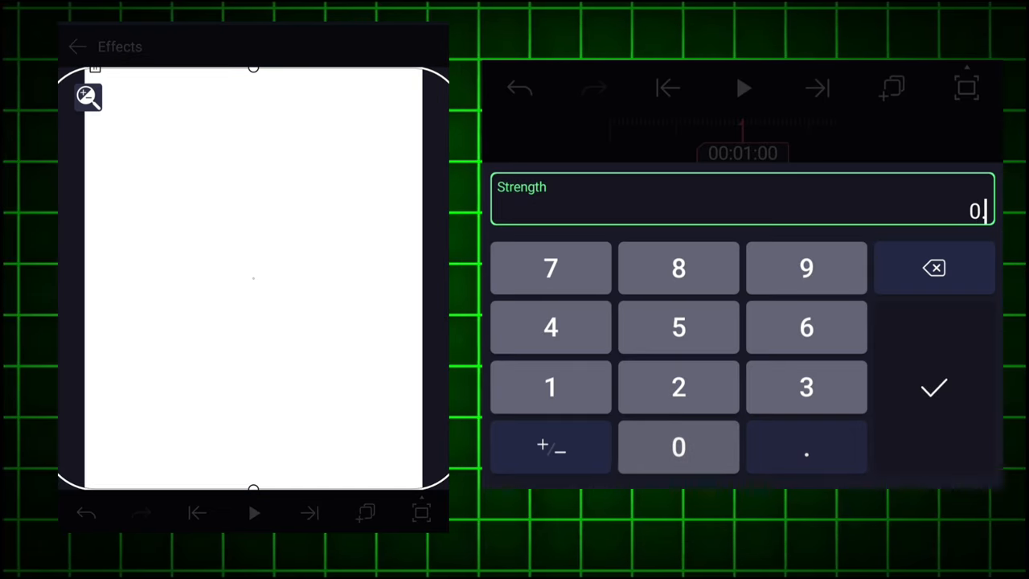
pyautogui.click(934, 387)
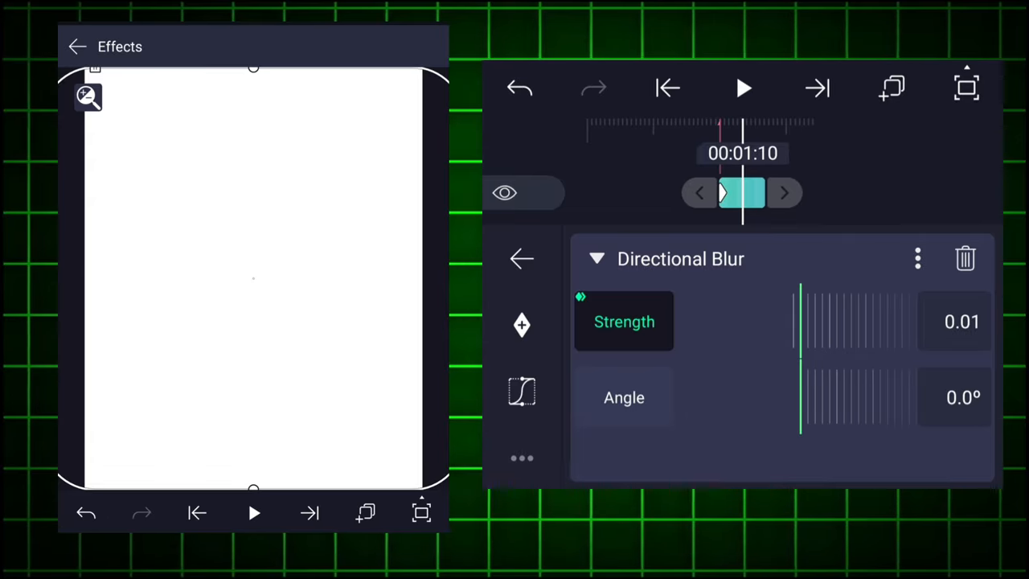
pyautogui.click(743, 192)
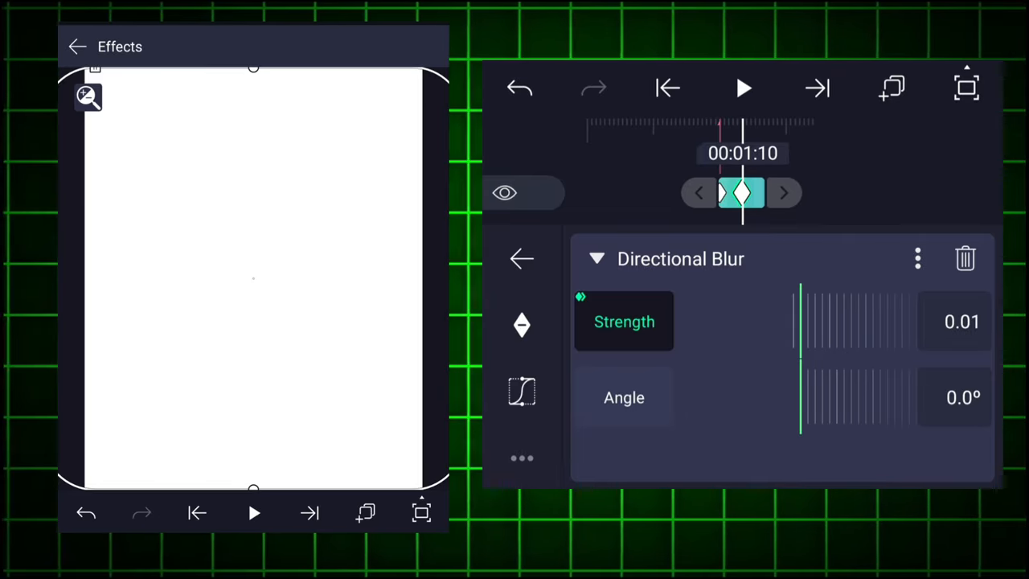
pyautogui.click(961, 321)
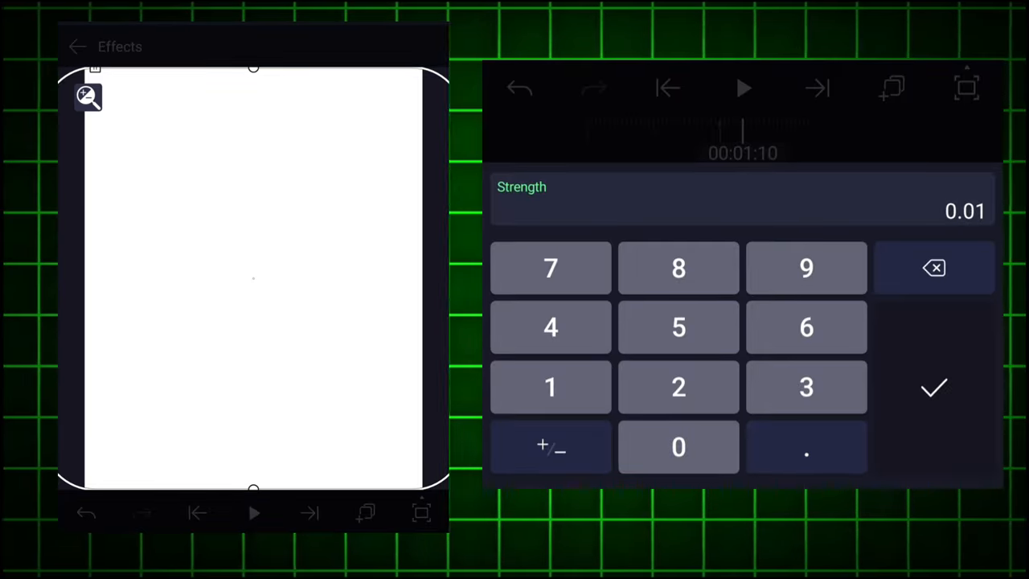
pyautogui.click(805, 326)
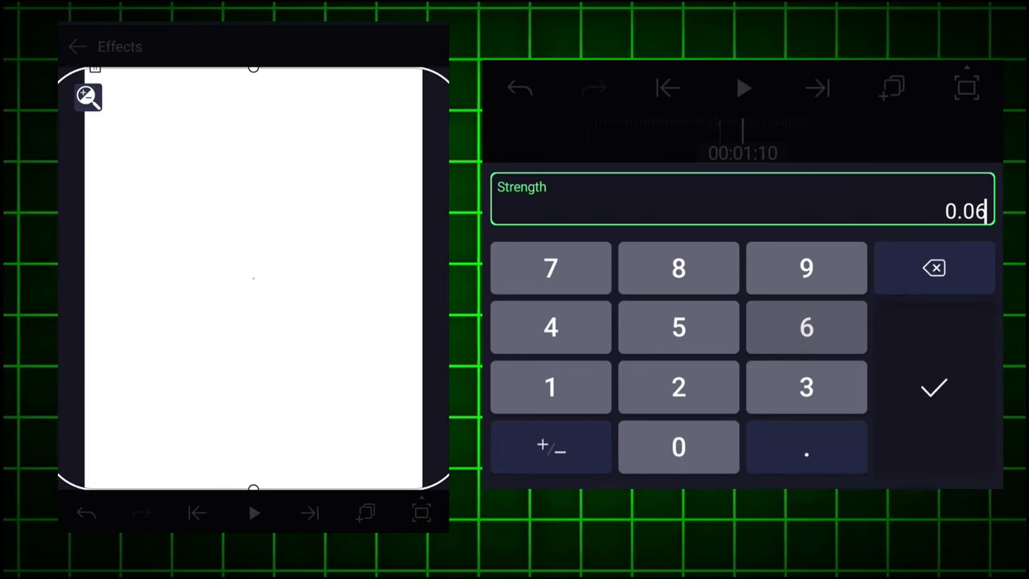
pyautogui.click(932, 387)
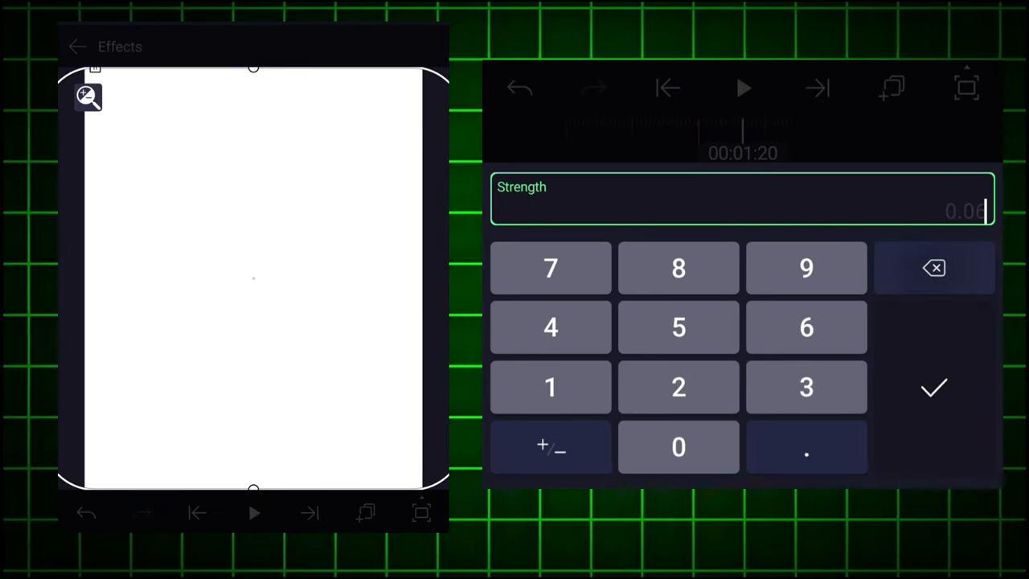
pyautogui.click(932, 386)
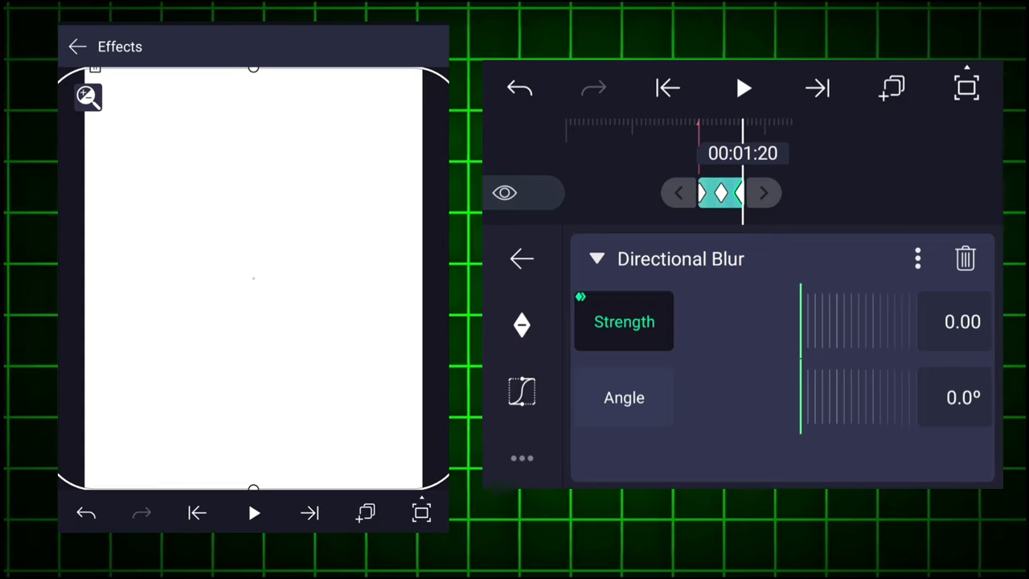
# Step: Set the Directional Blur angle to 90 degrees
pyautogui.click(624, 397)
pyautogui.write('90')
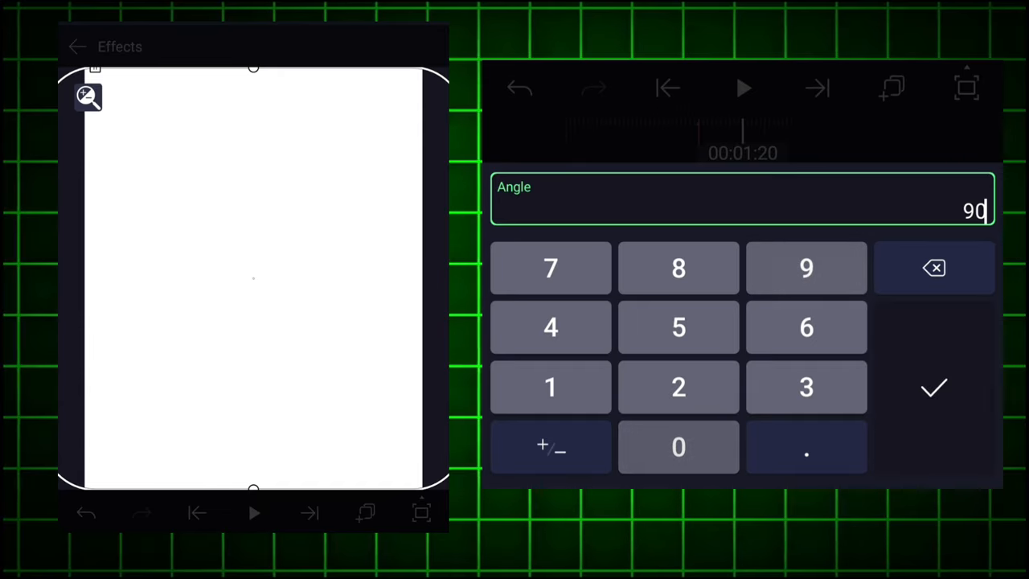
pyautogui.click(932, 387)
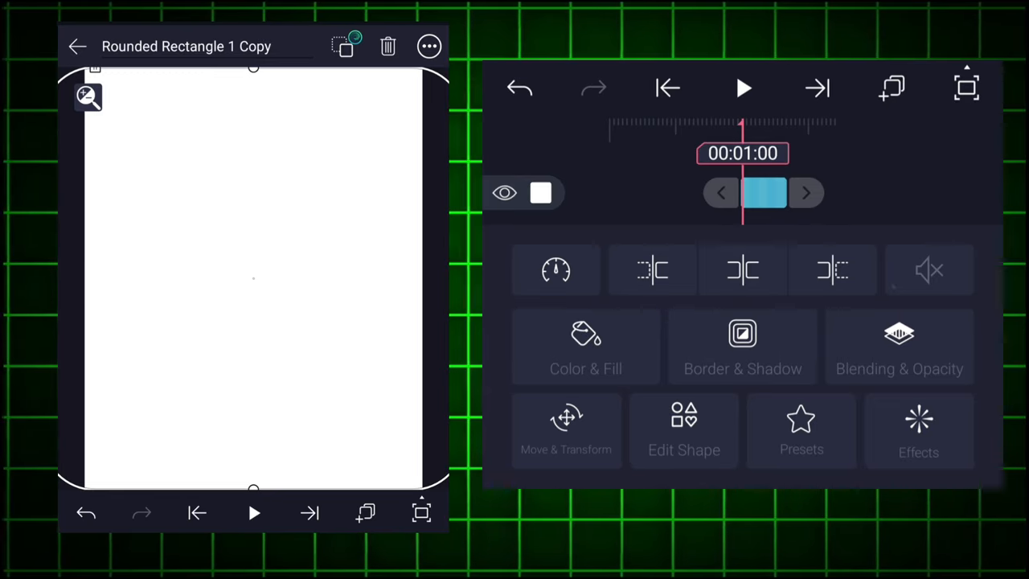
# Step: Add a Turbulent Displace effect to the copied rectangle layer
pyautogui.click(918, 431)
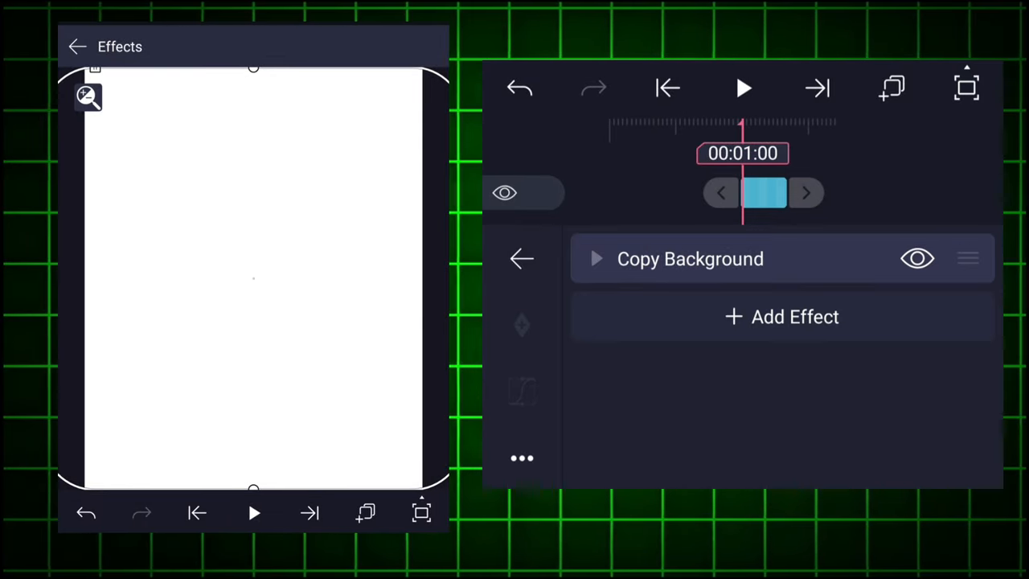
pyautogui.click(781, 315)
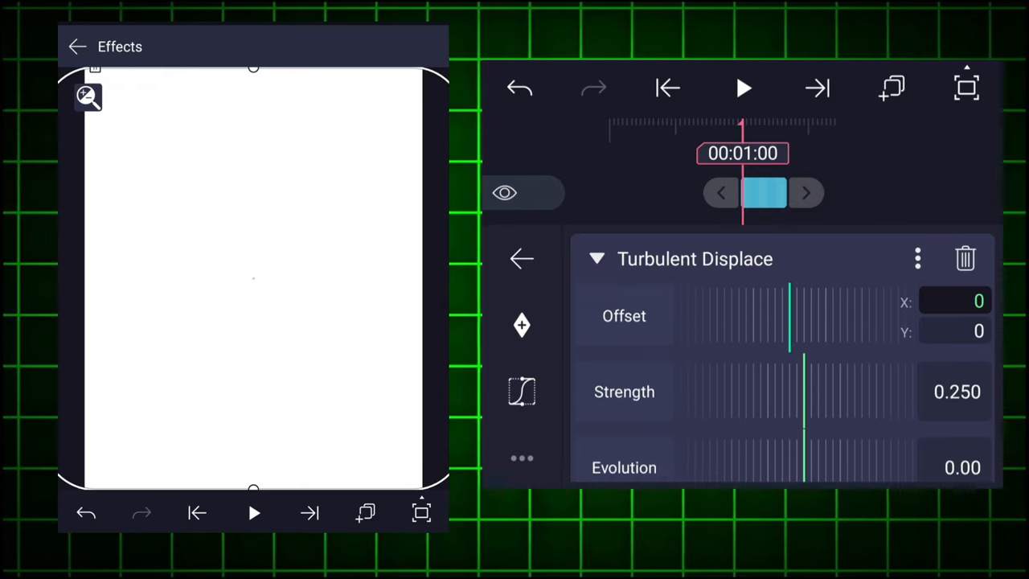
# Step: Keyframe the Turbulent Displace strength starting at 0
pyautogui.click(624, 392)
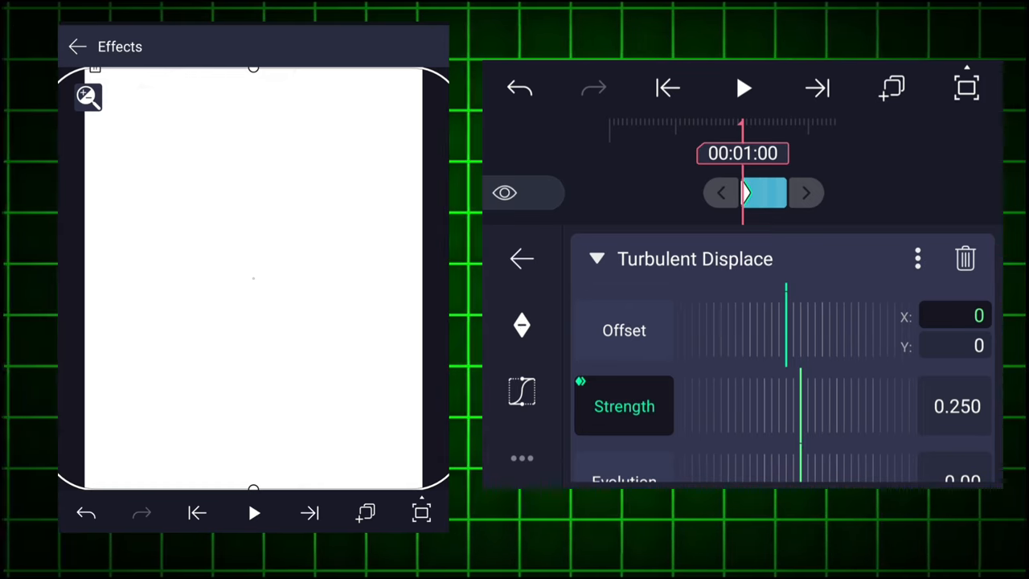
pyautogui.click(956, 405)
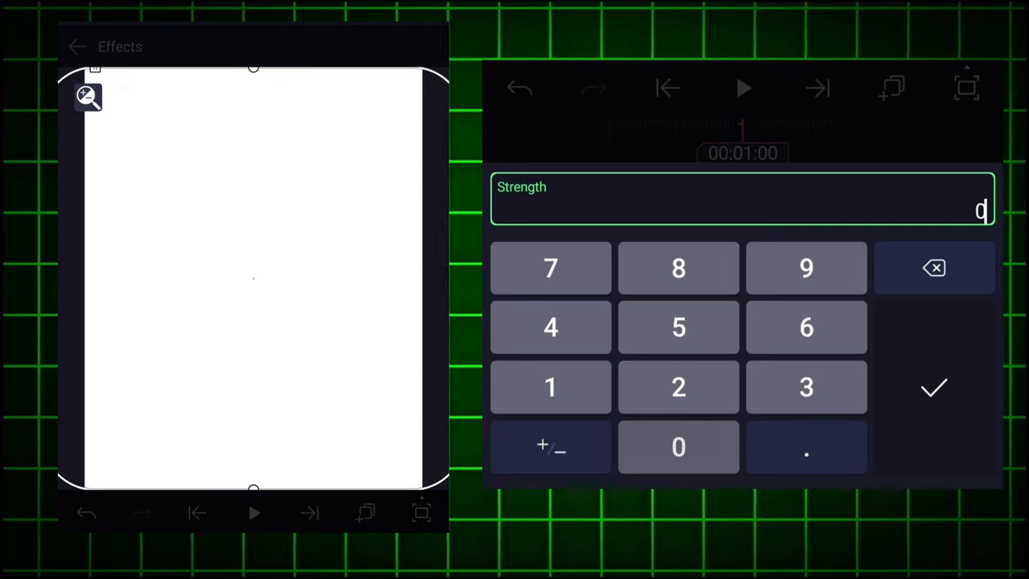
pyautogui.click(805, 447)
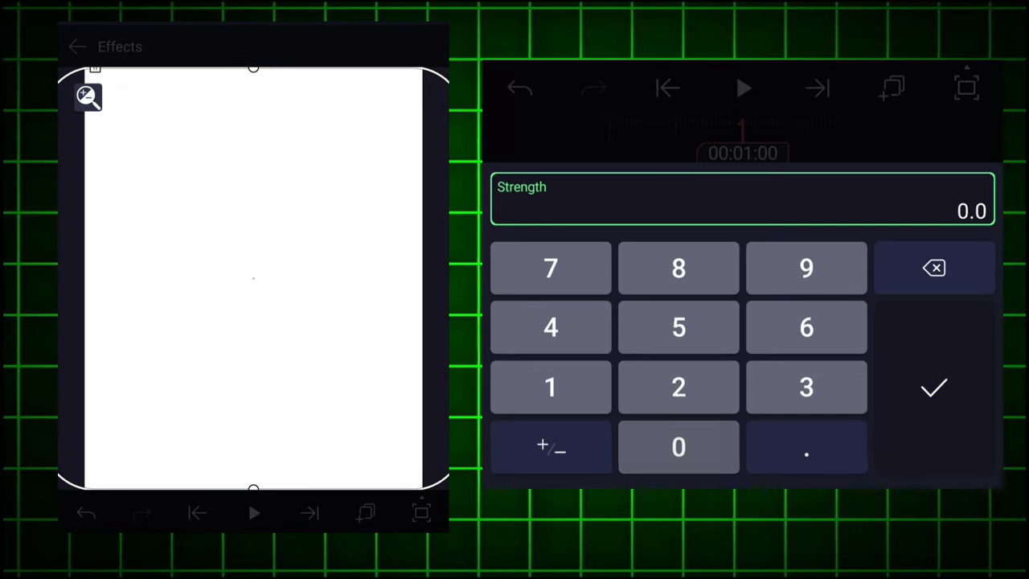
pyautogui.click(933, 387)
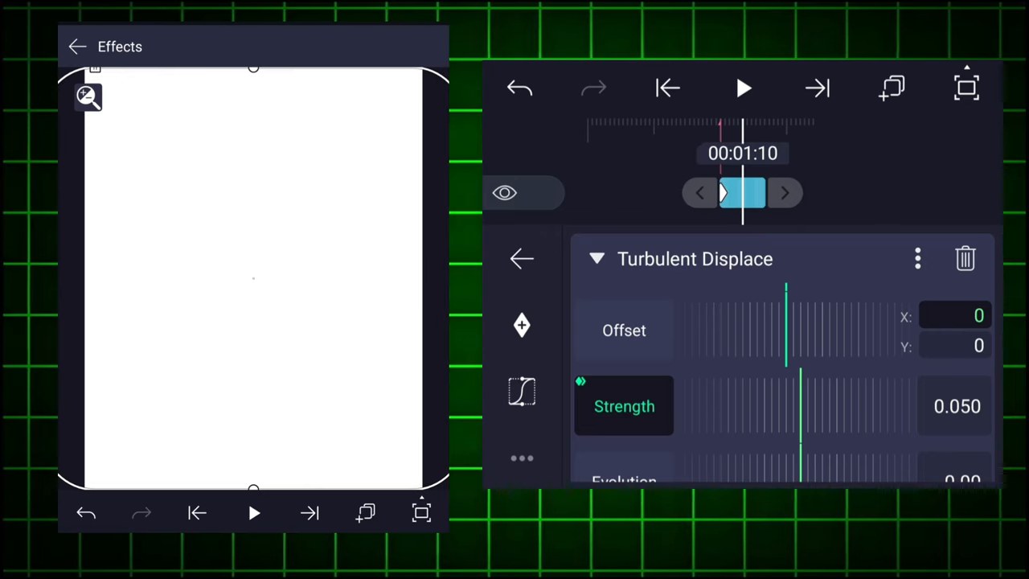
# Step: Add rising displace strength keyframes at 00:01:10 and 00:01:19
pyautogui.click(741, 193)
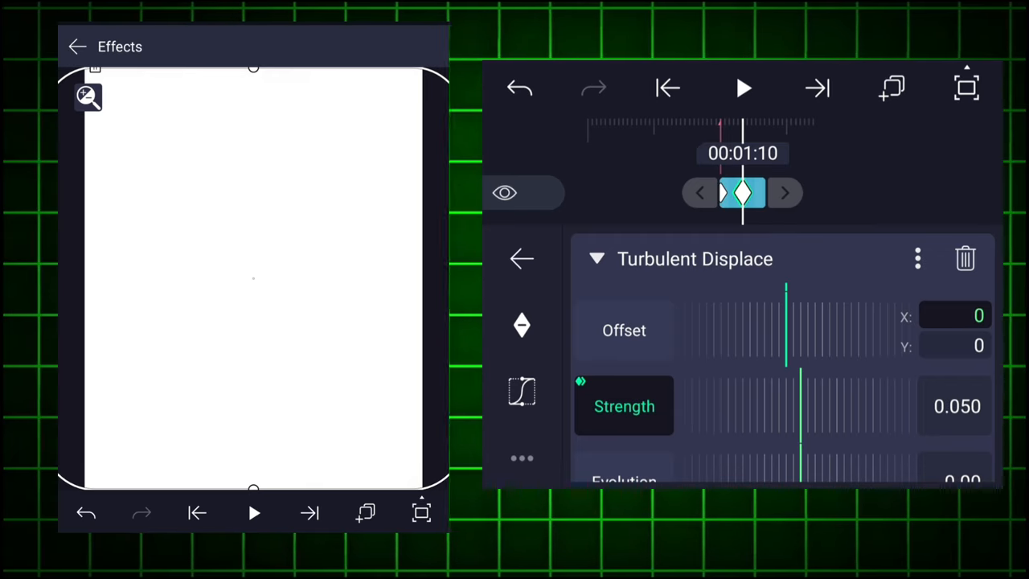
pyautogui.click(956, 405)
pyautogui.write('0.25')
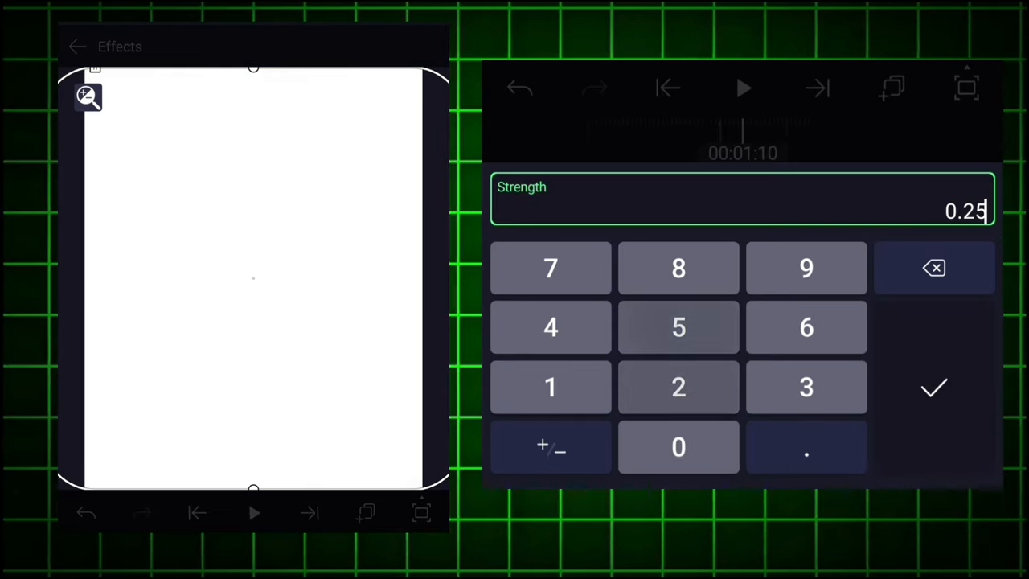
pyautogui.click(932, 387)
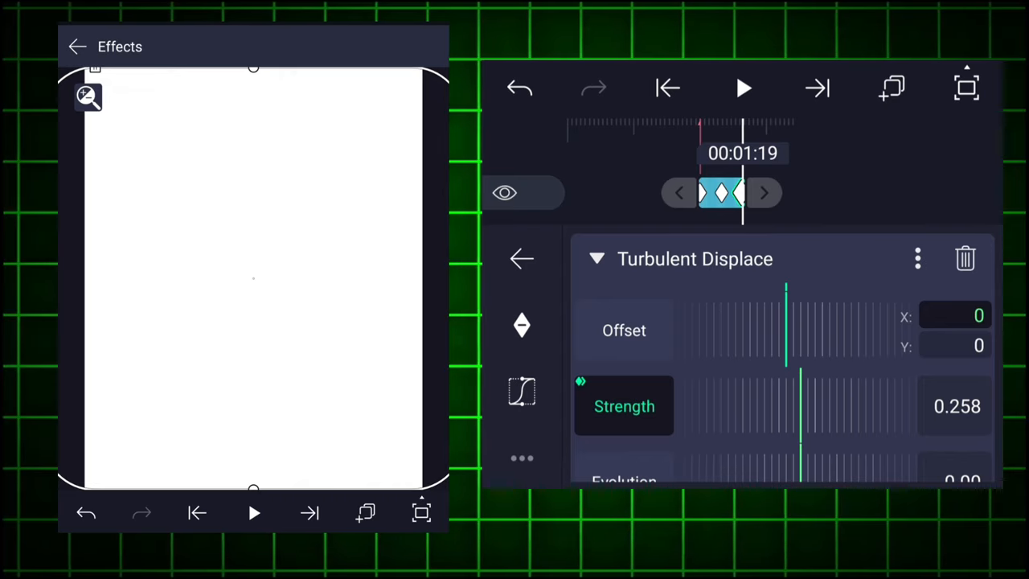
pyautogui.click(954, 405)
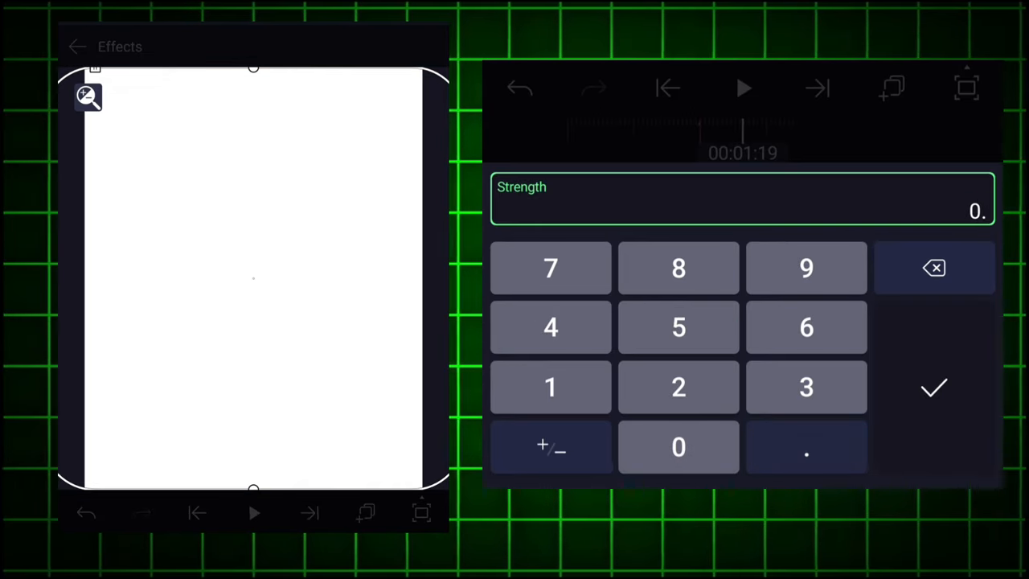
pyautogui.click(678, 386)
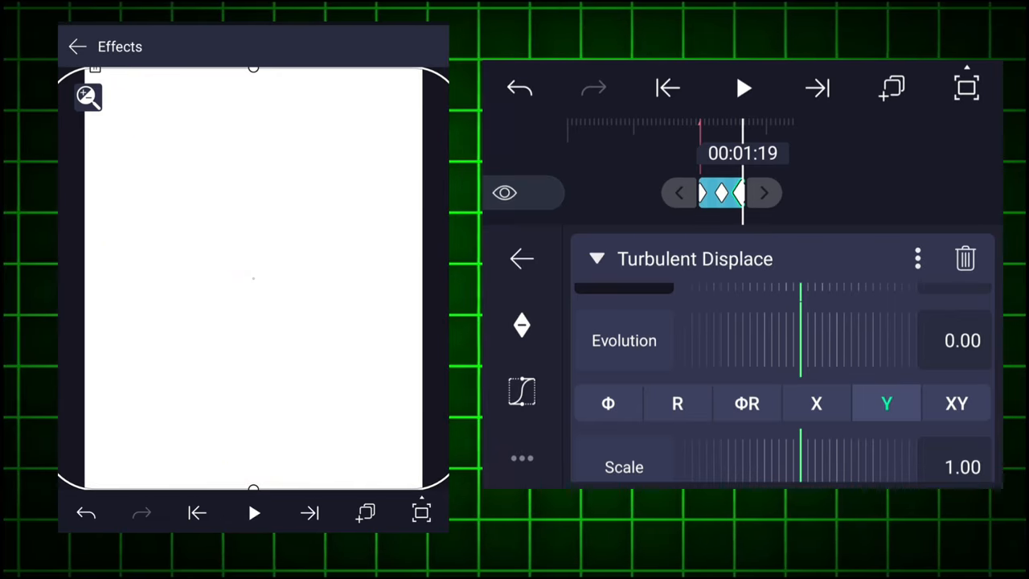
# Step: Set the Turbulent Displace horizontal stretch to 0.01
pyautogui.scroll(-3)
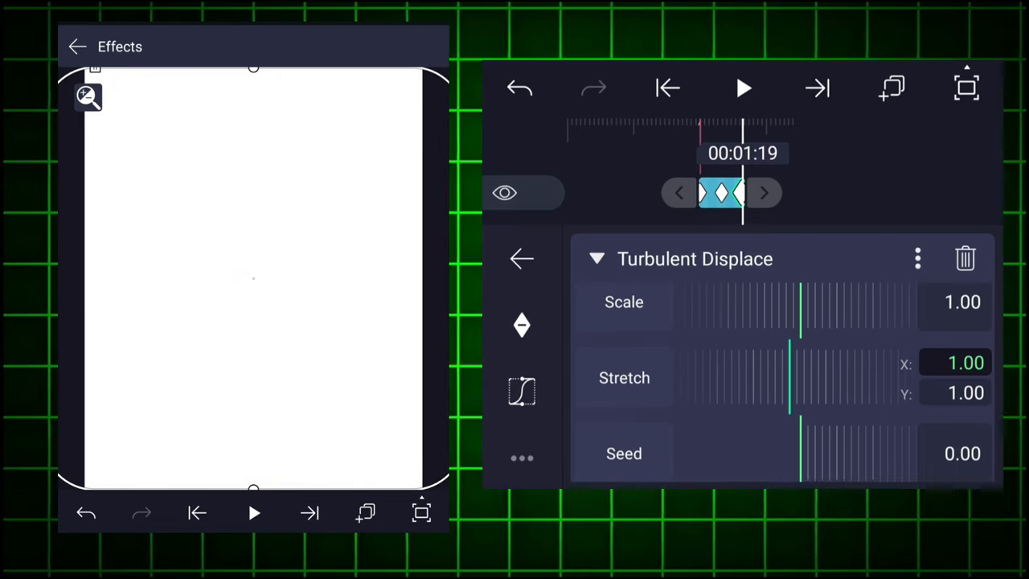
pyautogui.scroll(-3)
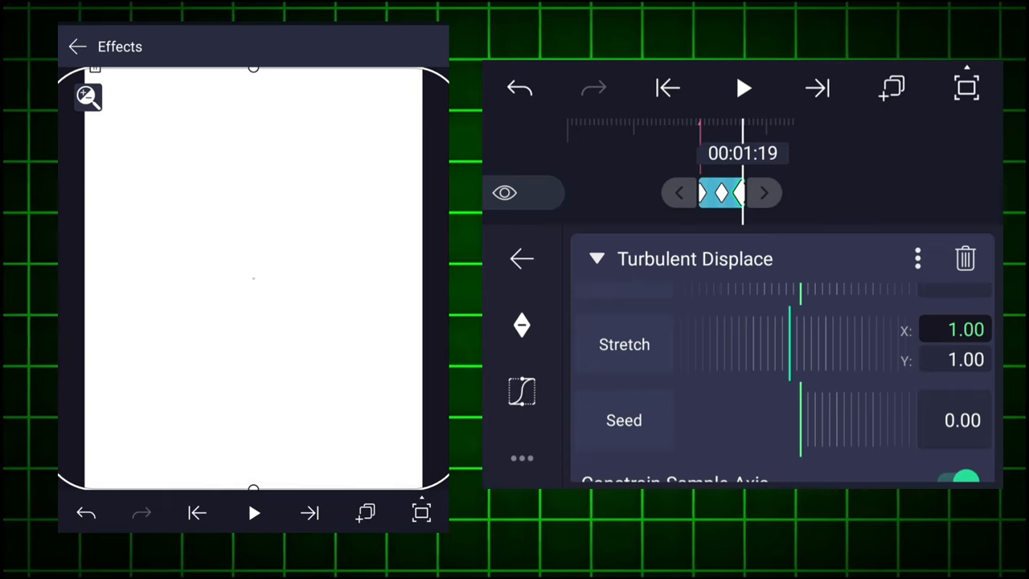
pyautogui.click(953, 328)
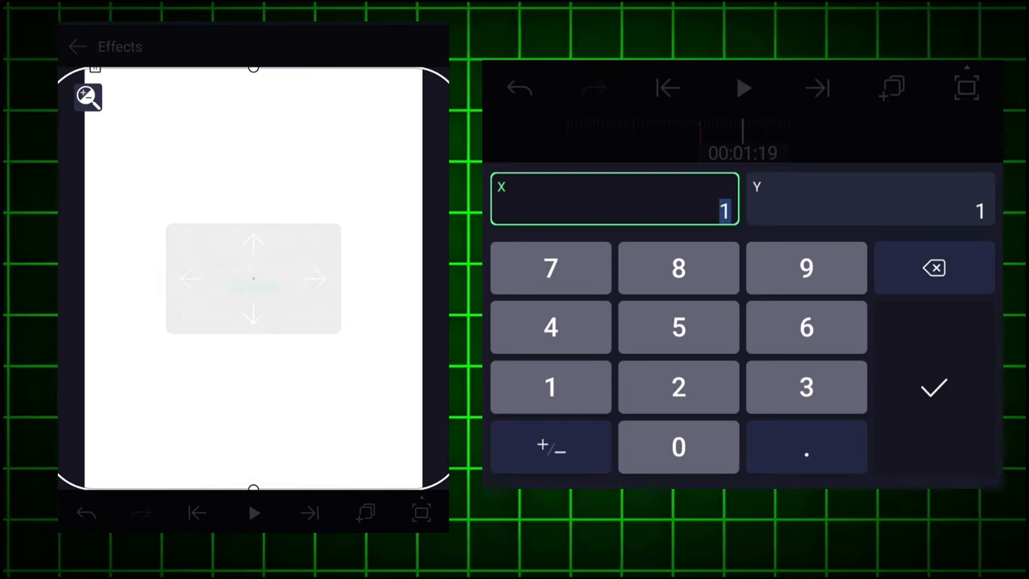
pyautogui.click(679, 447)
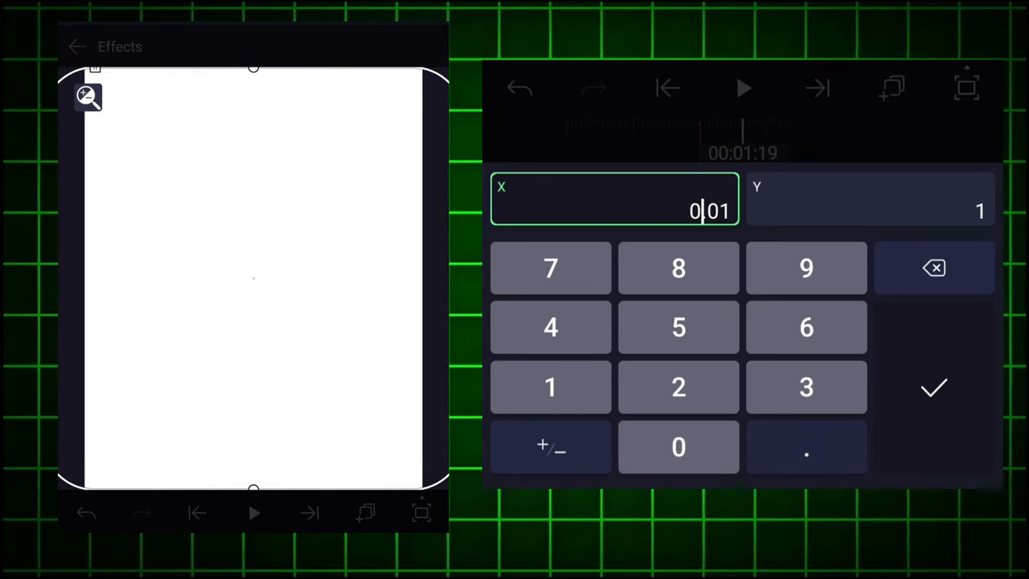
pyautogui.click(932, 387)
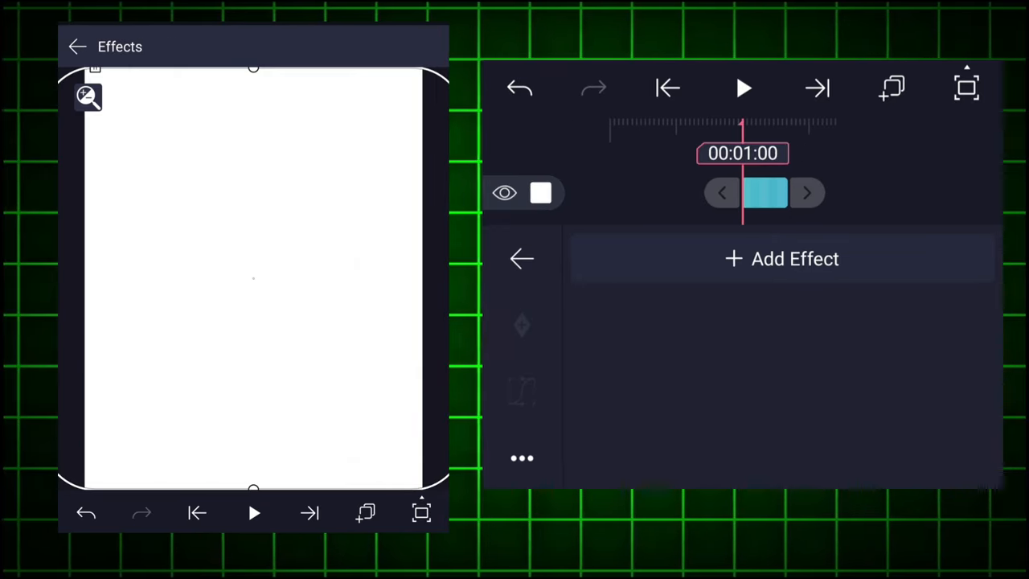
# Step: Add a Blink effect from the Effect Browser to the effect-free layer
pyautogui.click(781, 257)
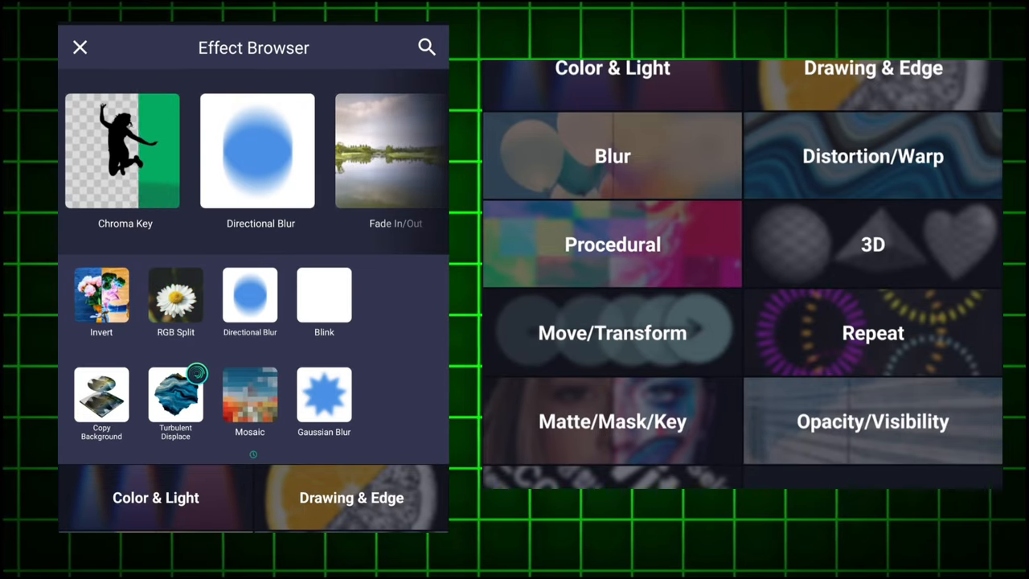
pyautogui.click(325, 302)
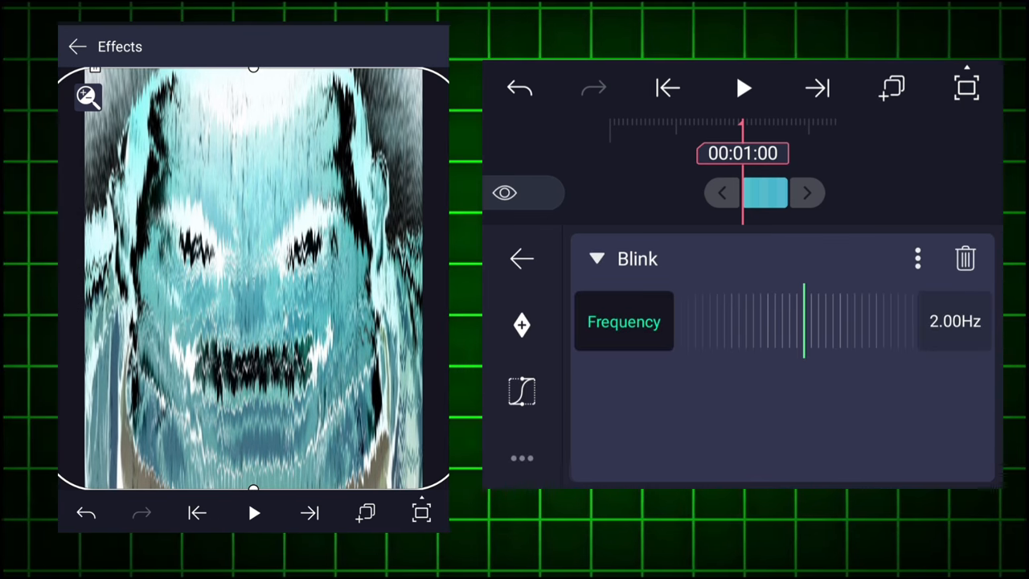
# Step: Set the Blink frequency to 16 Hz and return to the effects list
pyautogui.click(624, 322)
pyautogui.write('16.')
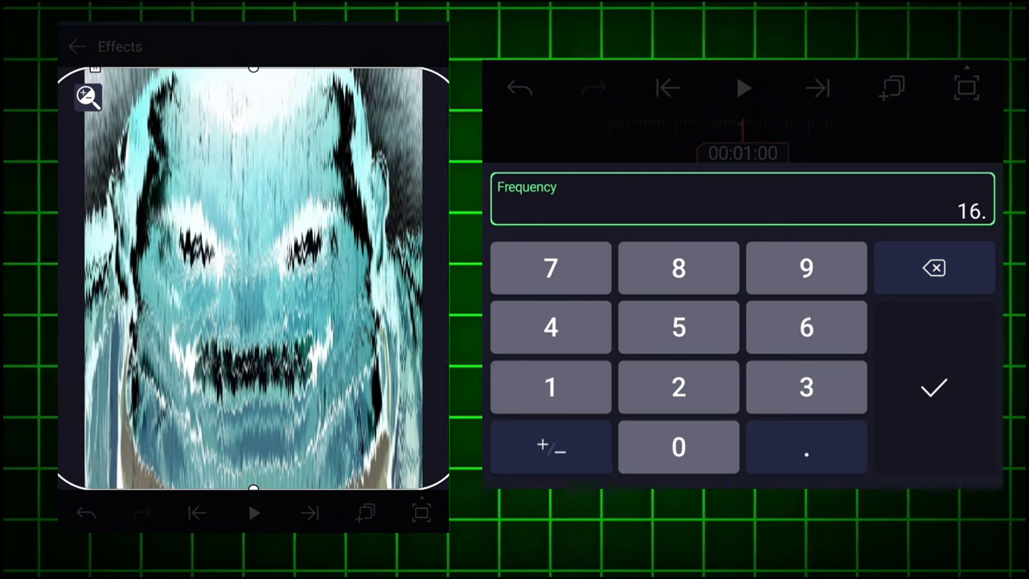
pyautogui.click(932, 387)
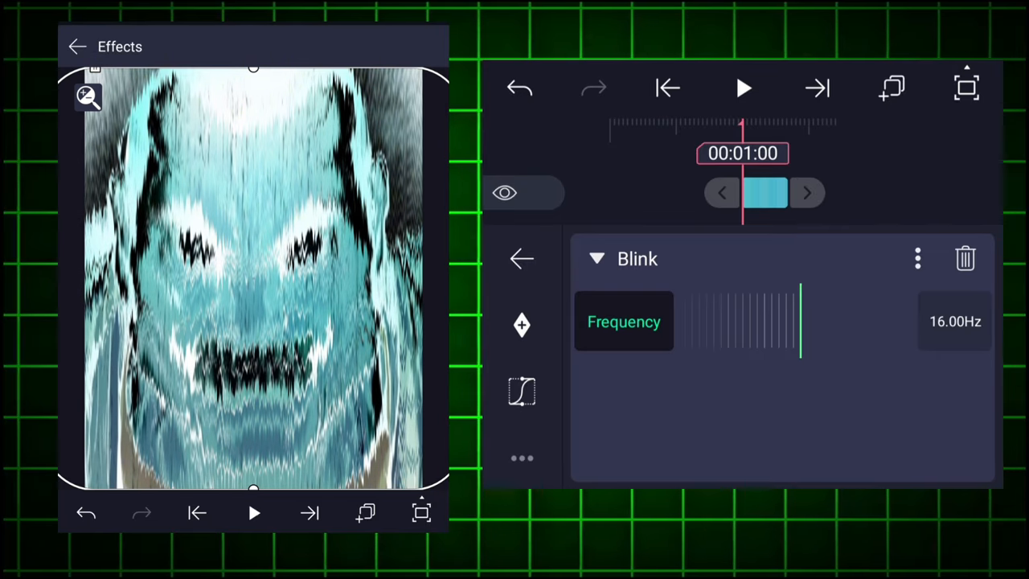
pyautogui.click(521, 257)
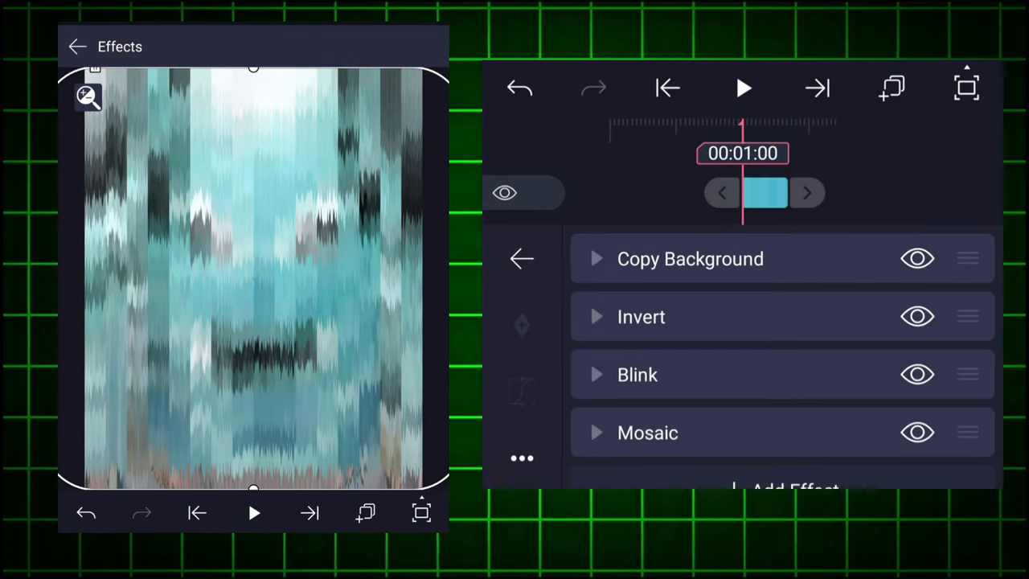
# Step: Keyframe Mosaic size 1 at start, 1.5 at 00:01:10 and 1.6 at 00:01:20
pyautogui.click(646, 433)
pyautogui.write('1')
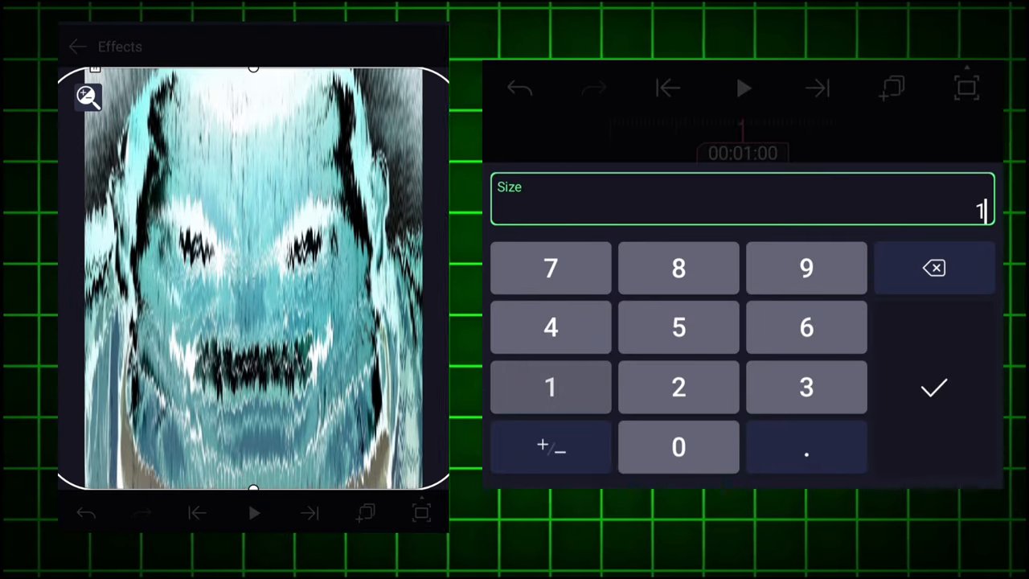
pyautogui.click(932, 385)
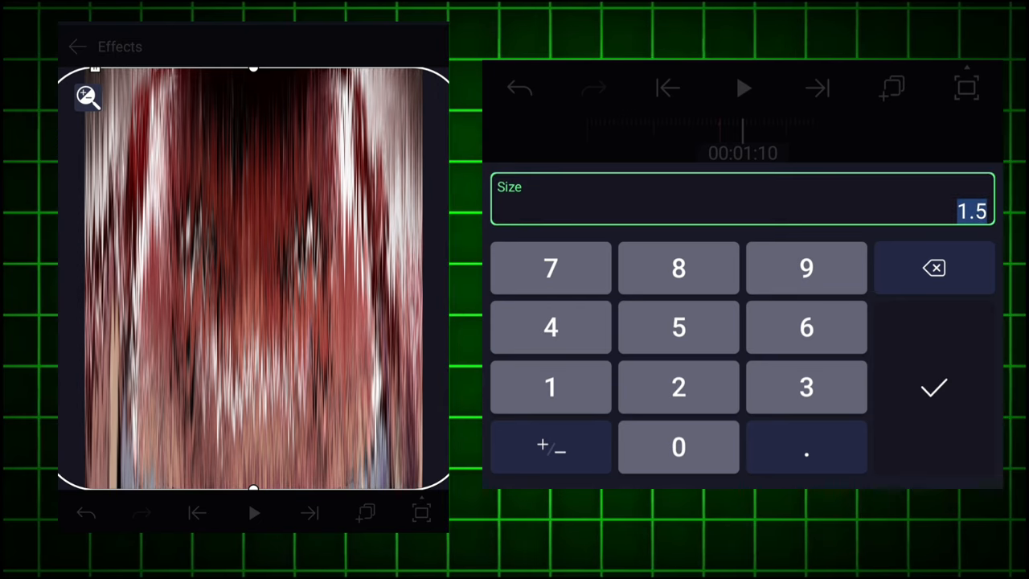
pyautogui.click(932, 387)
pyautogui.write('1.6')
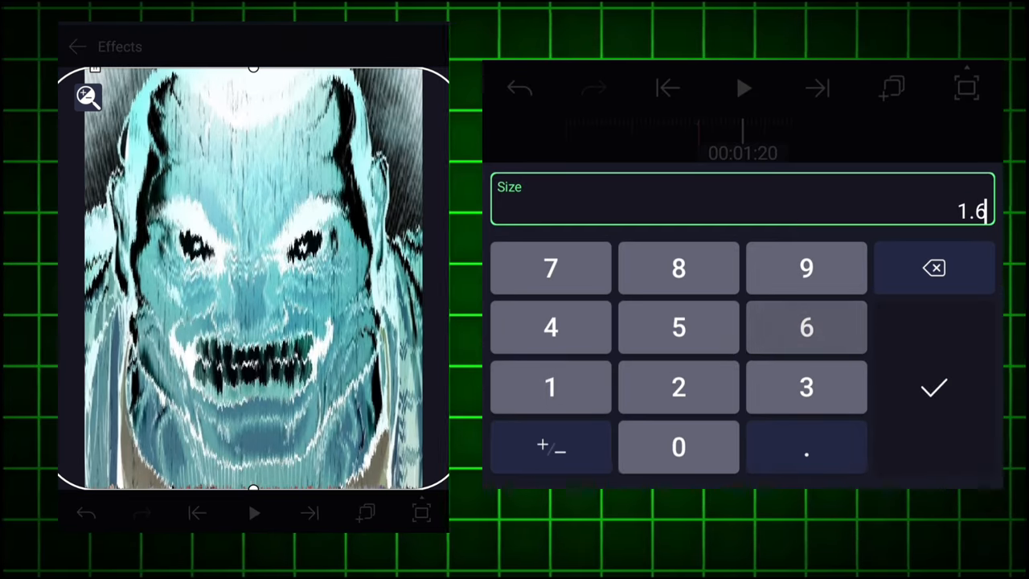
pyautogui.click(932, 387)
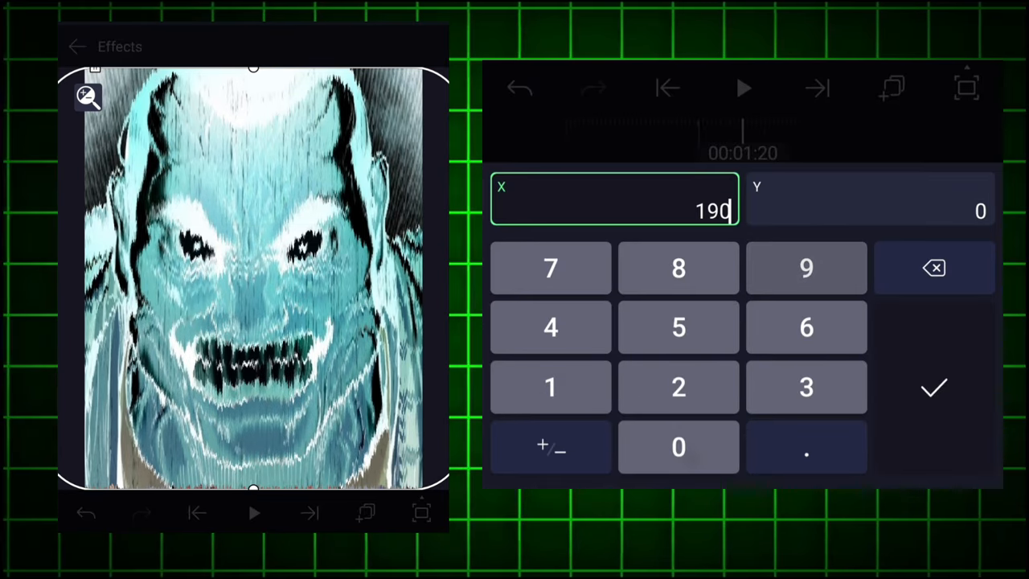
# Step: Set the Mosaic offset to X 190, Y 83
pyautogui.click(868, 209)
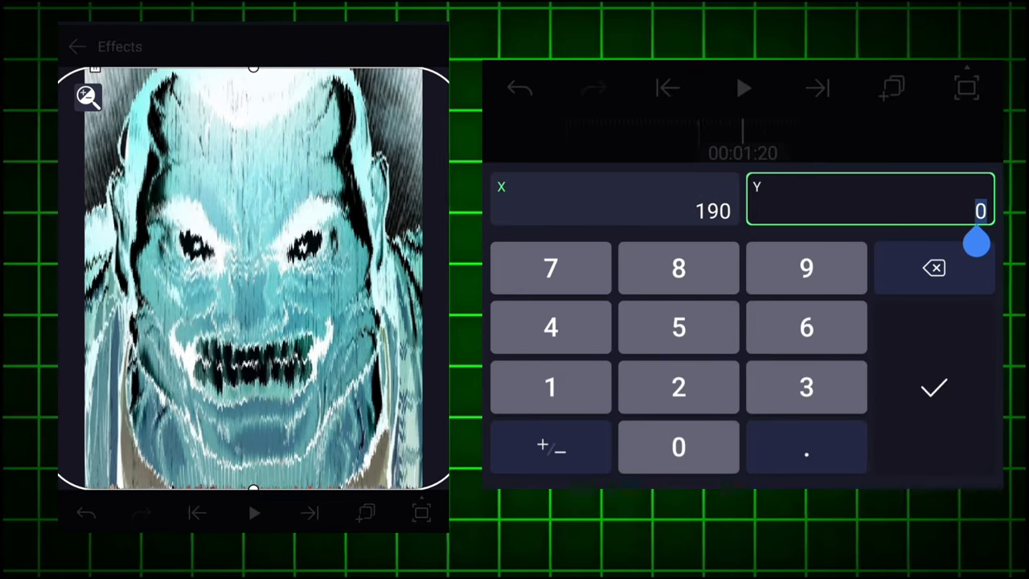
pyautogui.click(932, 387)
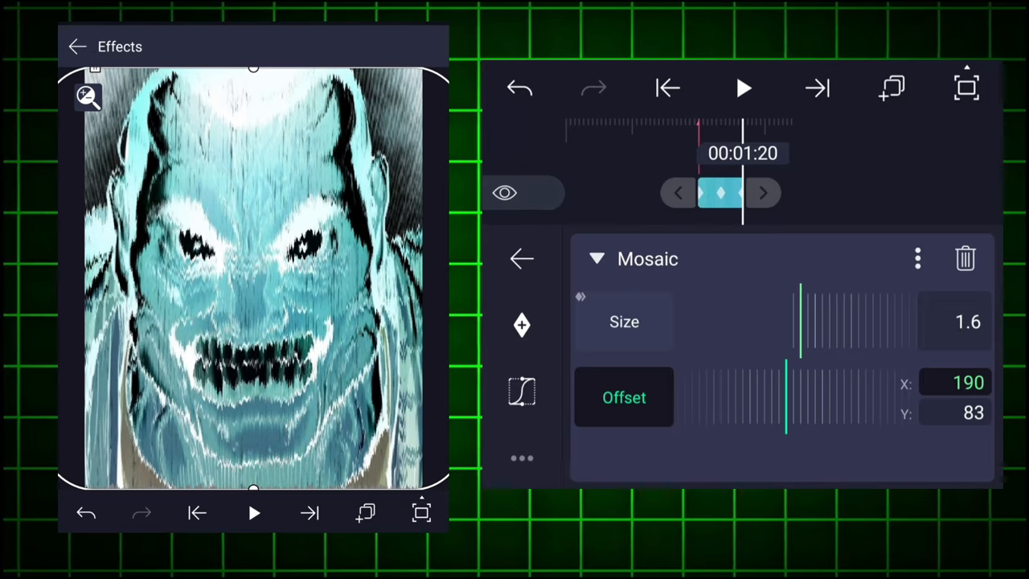